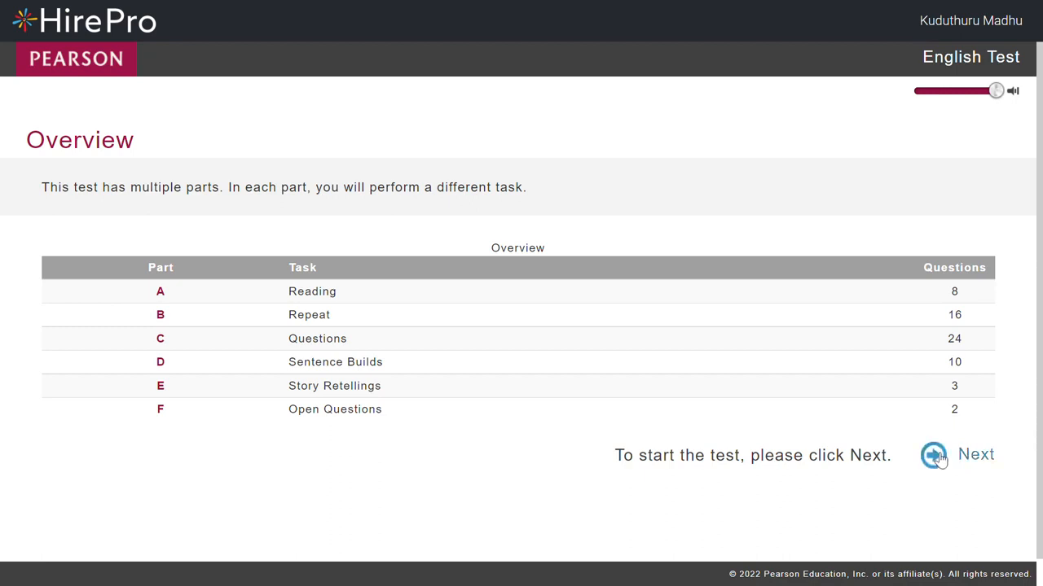
Step: Advance from the Overview page to the Part A Reading instructions
click(931, 456)
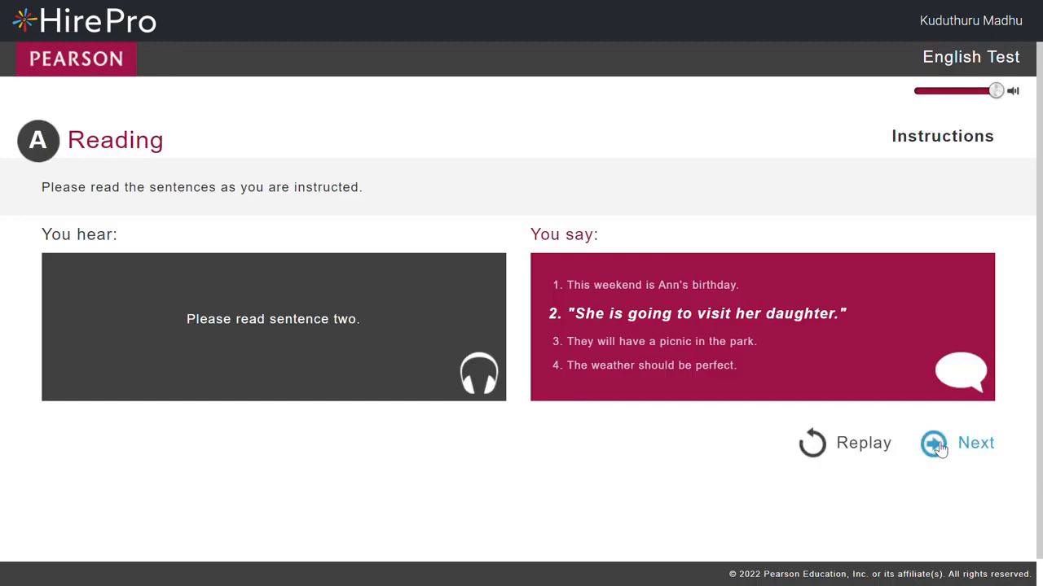
click(933, 443)
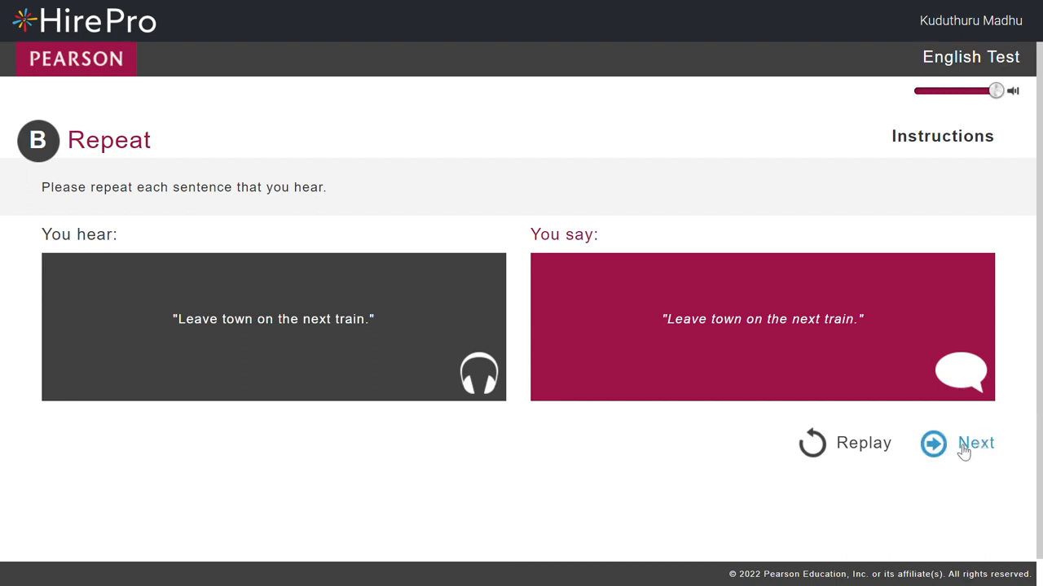
click(976, 443)
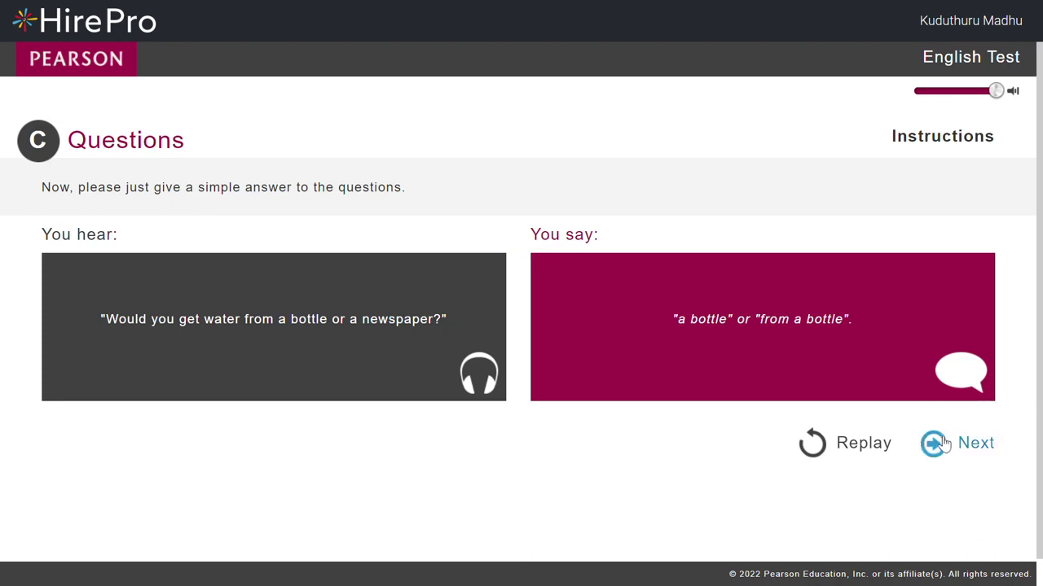
mouse_move(758, 290)
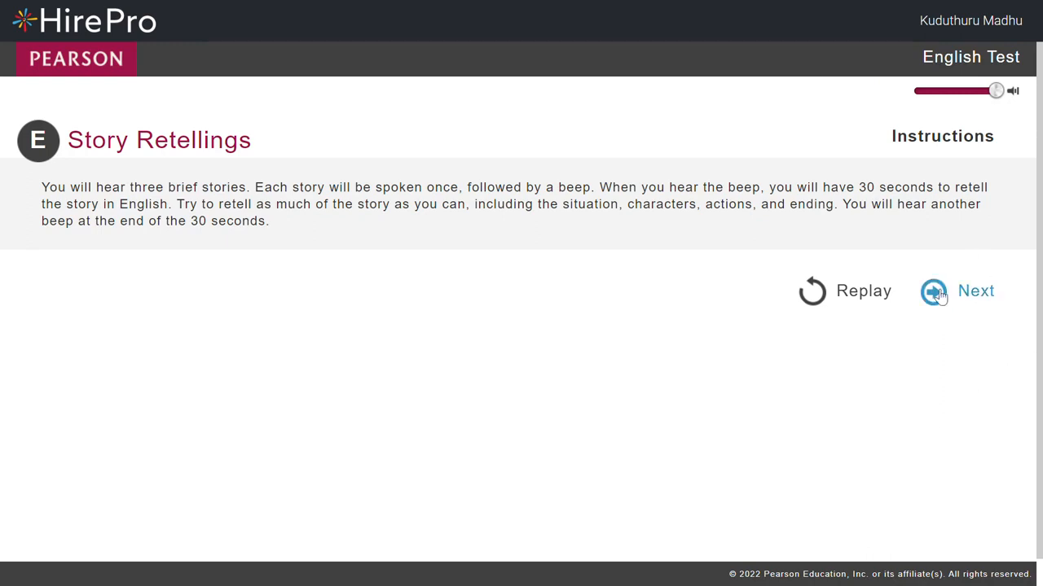
click(933, 290)
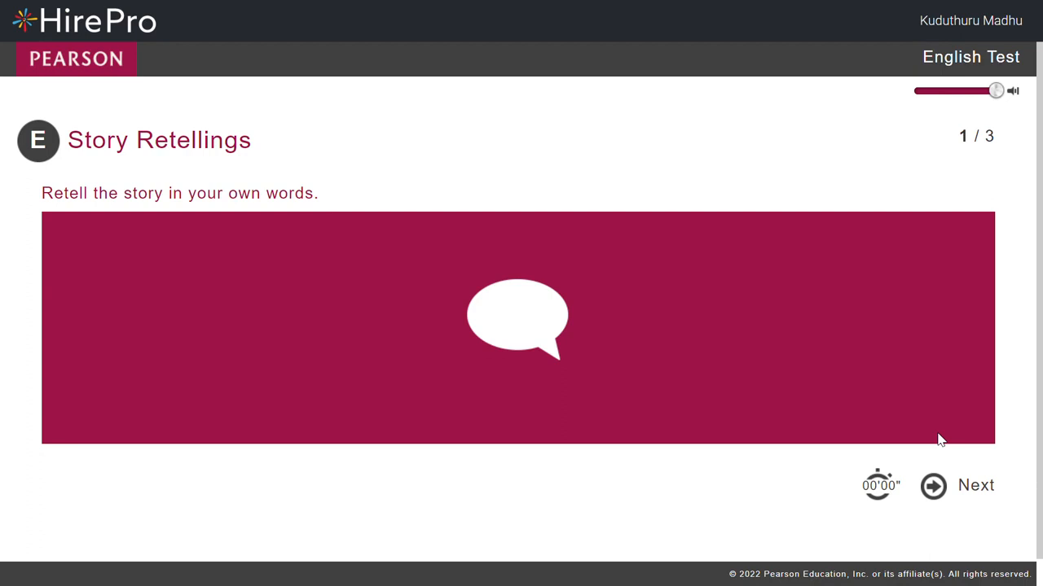
Step: Submit the story 1 retelling and advance to story 2 of 3
click(980, 485)
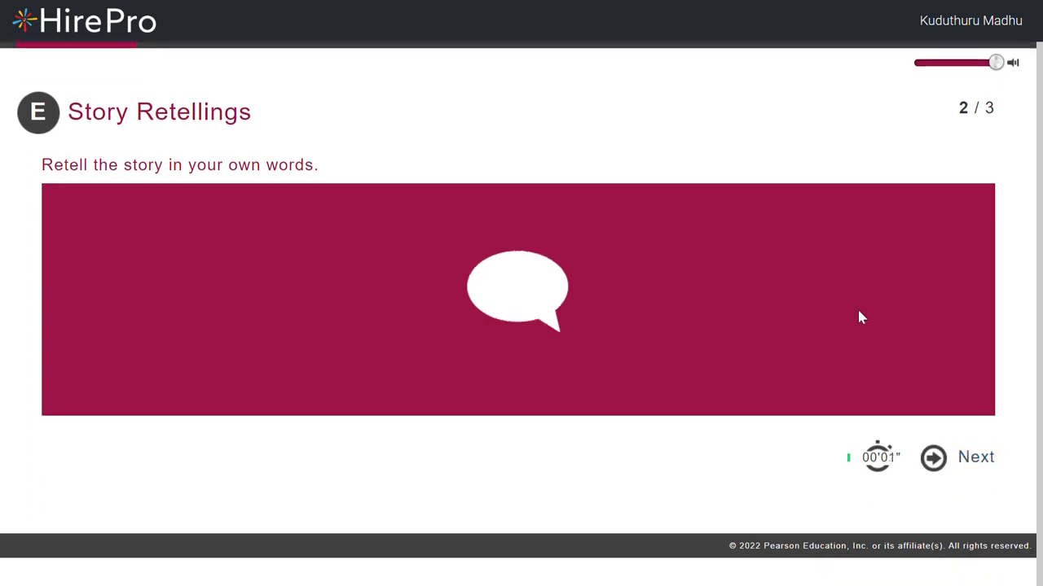
mouse_move(870, 335)
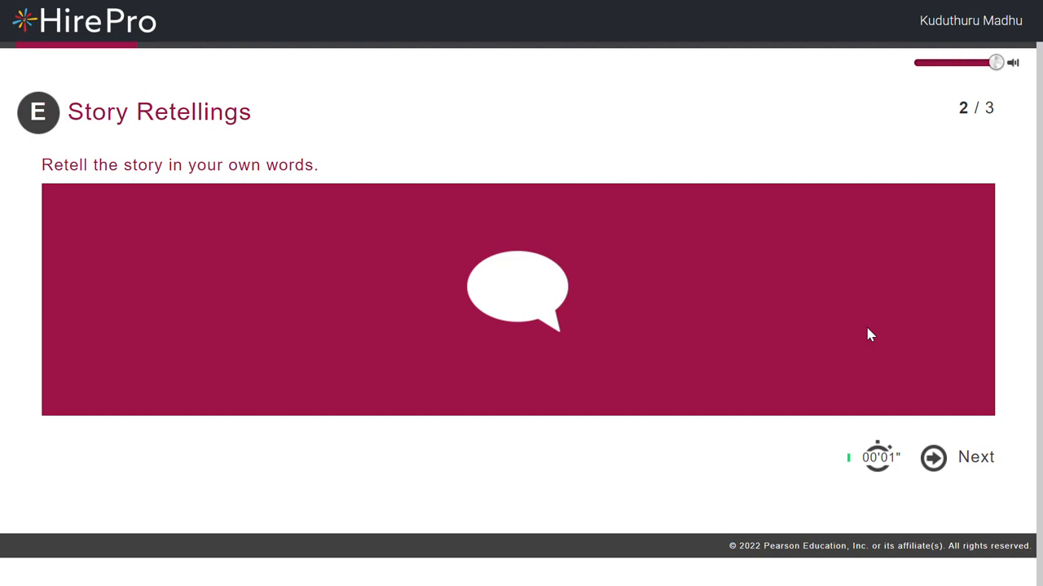
mouse_move(898, 365)
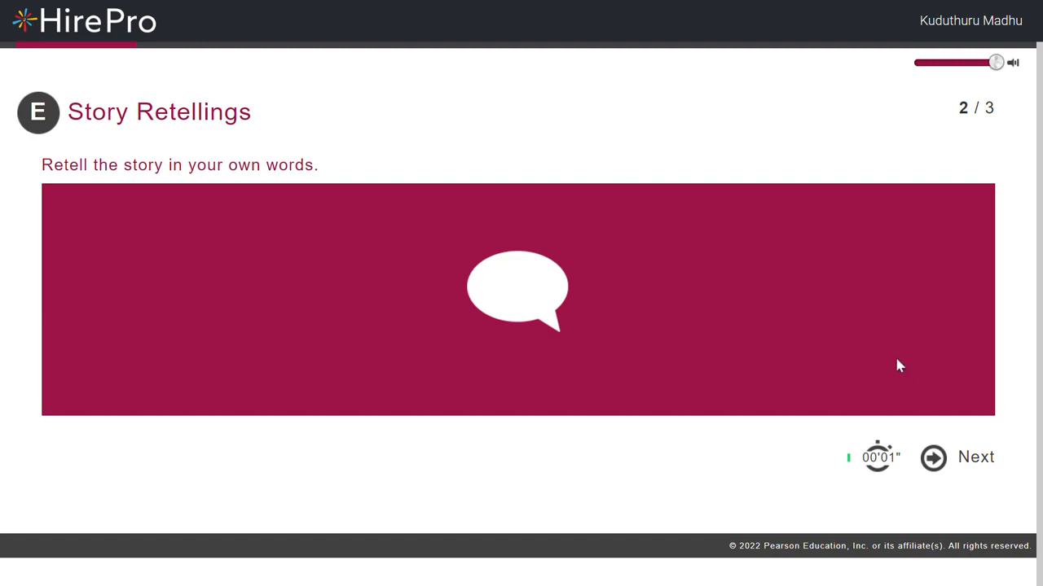
Step: Submit the story 2 retelling and advance to the Part F Open Questions instructions
click(934, 459)
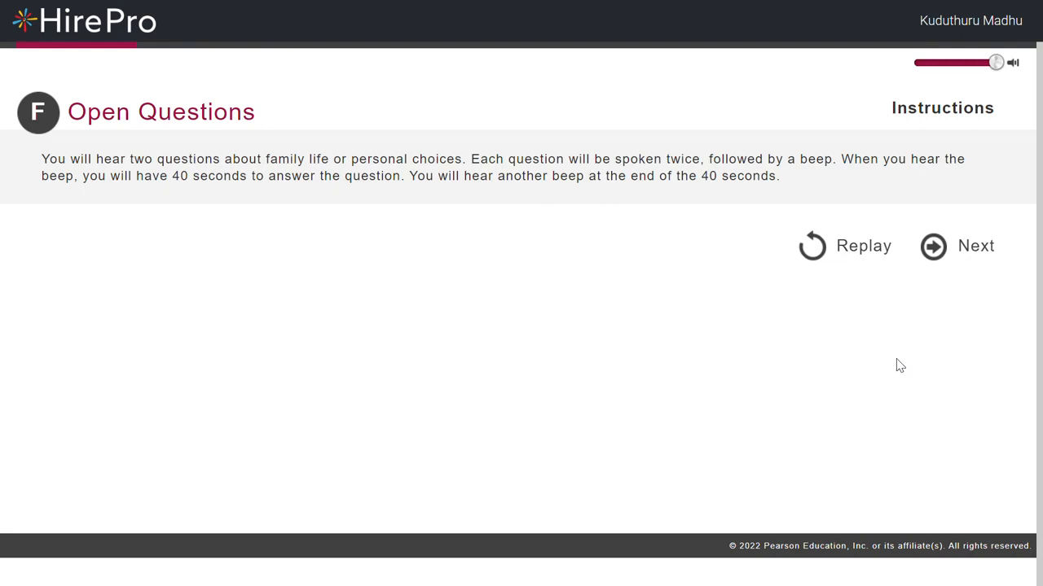
mouse_move(984, 245)
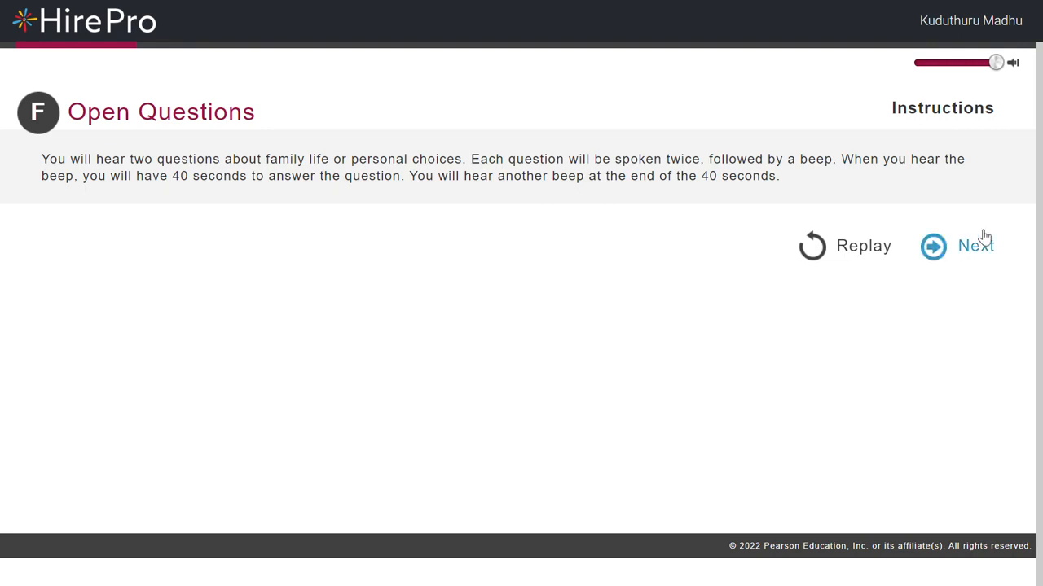
mouse_move(947, 246)
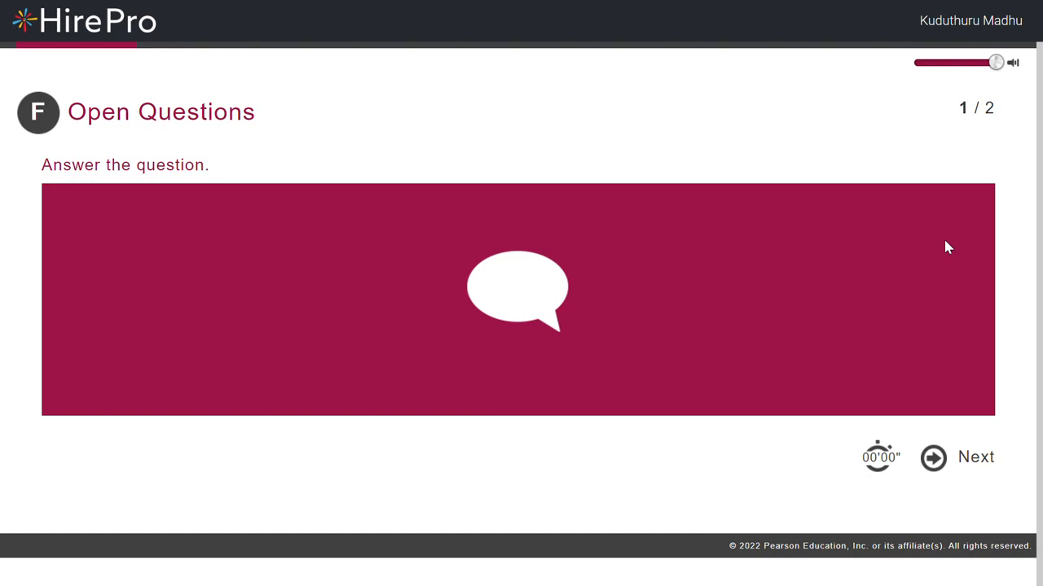
Step: Submit the answer to open question 1 and advance to question 2 of 2
click(931, 458)
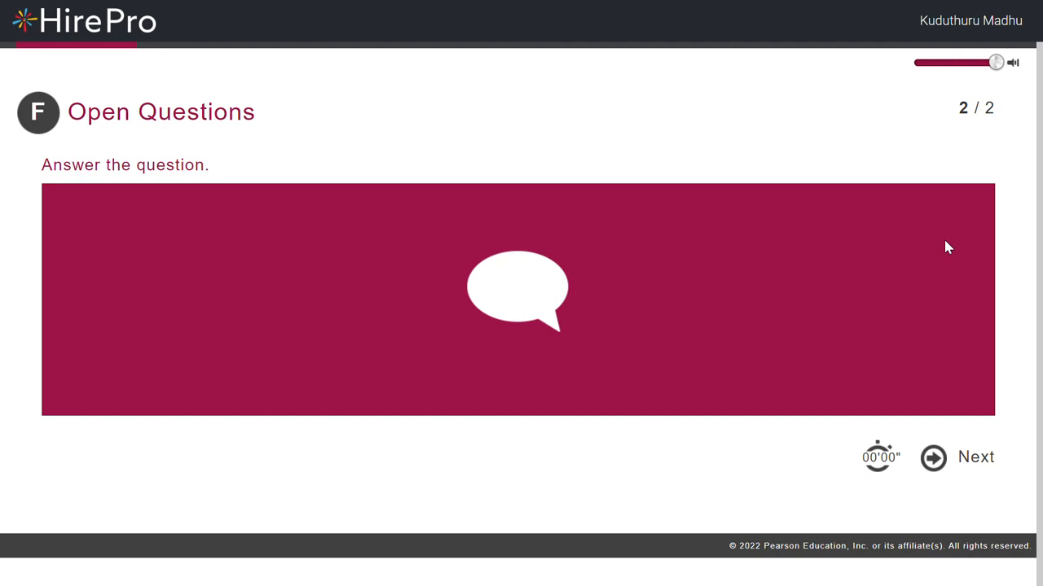
Step: Submit the answer to open question 2 and advance to the Optional Questions screen
click(932, 458)
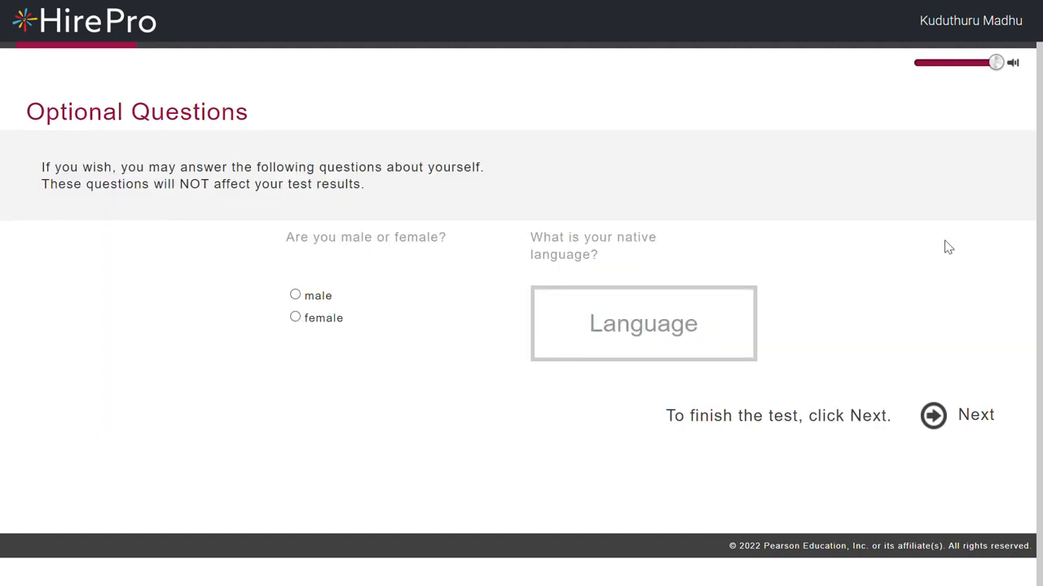
mouse_move(341, 310)
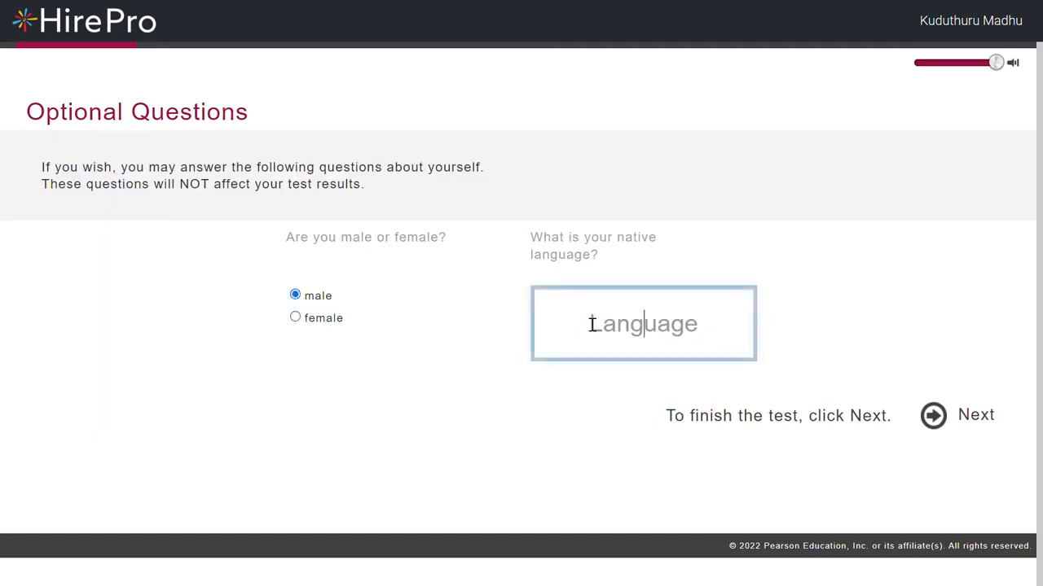
Step: Enter 'Telu' as native language and submit the optional questions to reach Test Complete
text(Telugu)
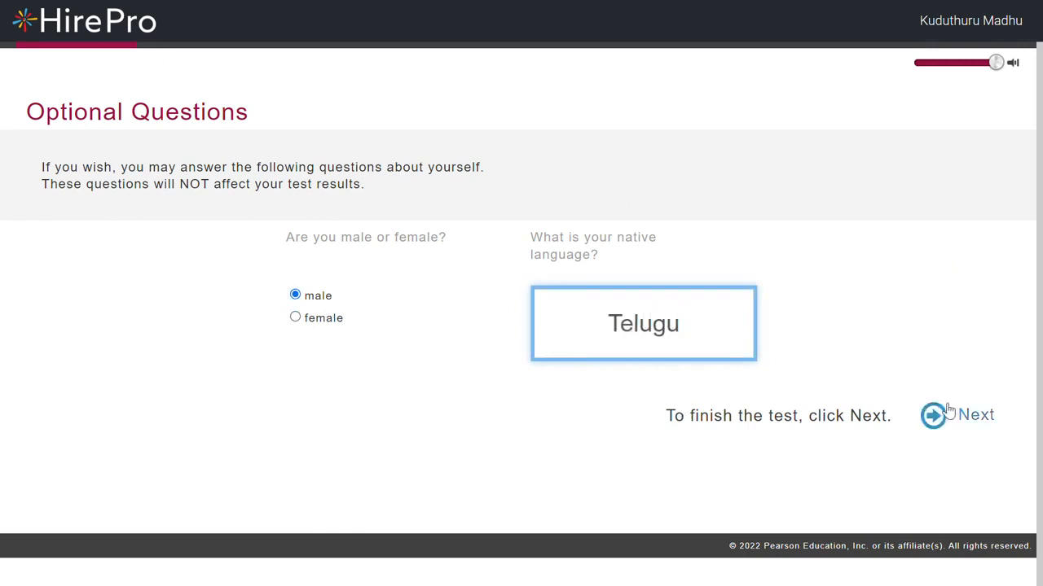
click(933, 414)
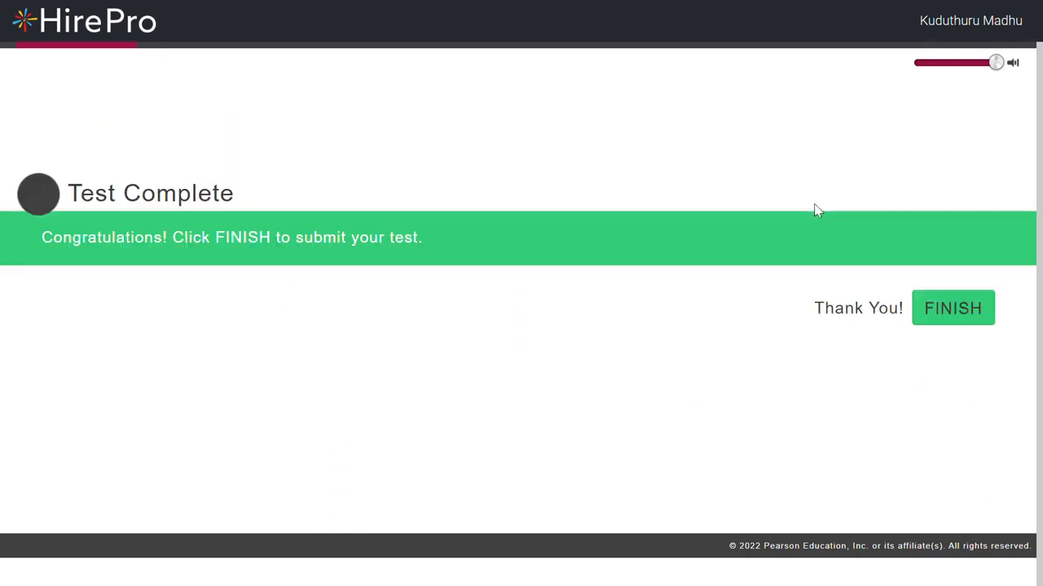